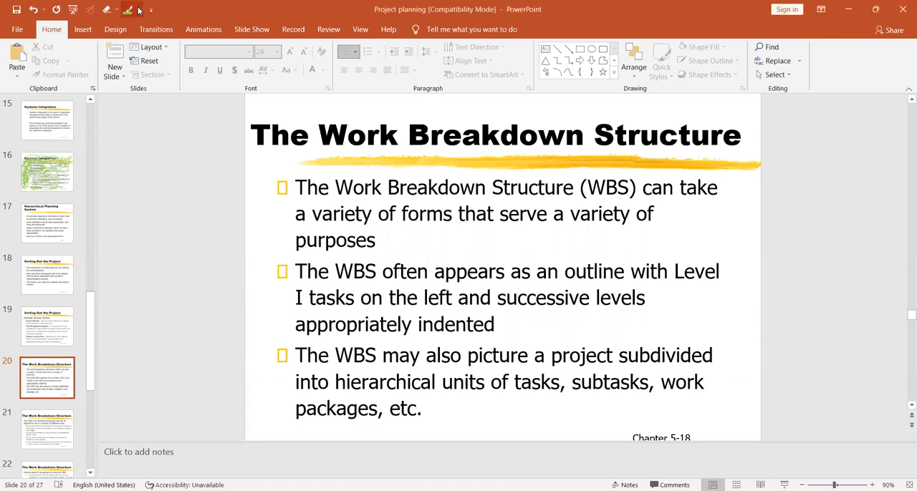
Step: Dismiss the SmartArt Text Pane and pick the red ink pen for drawing
left_click(128, 8)
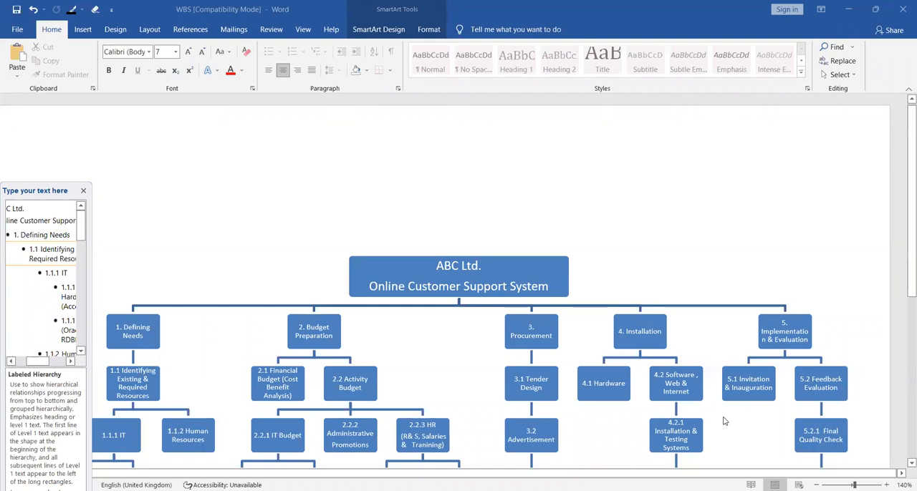
mouse_move(903, 451)
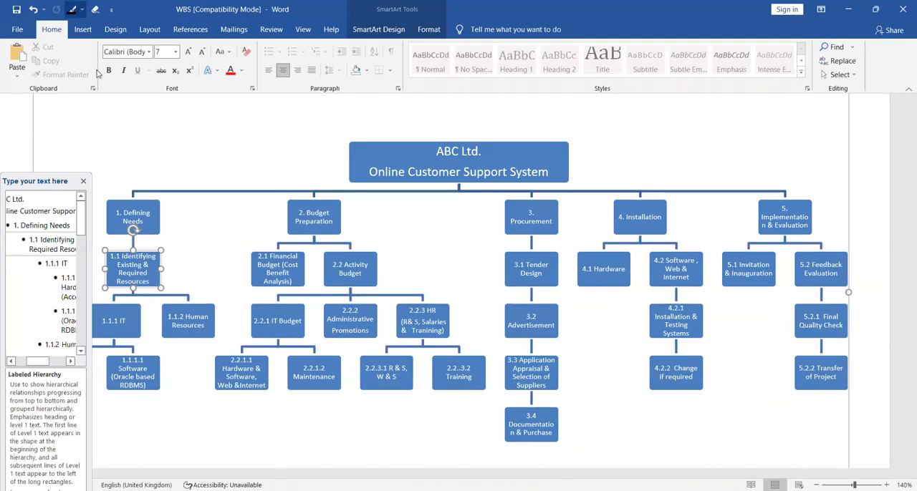
left_click(83, 9)
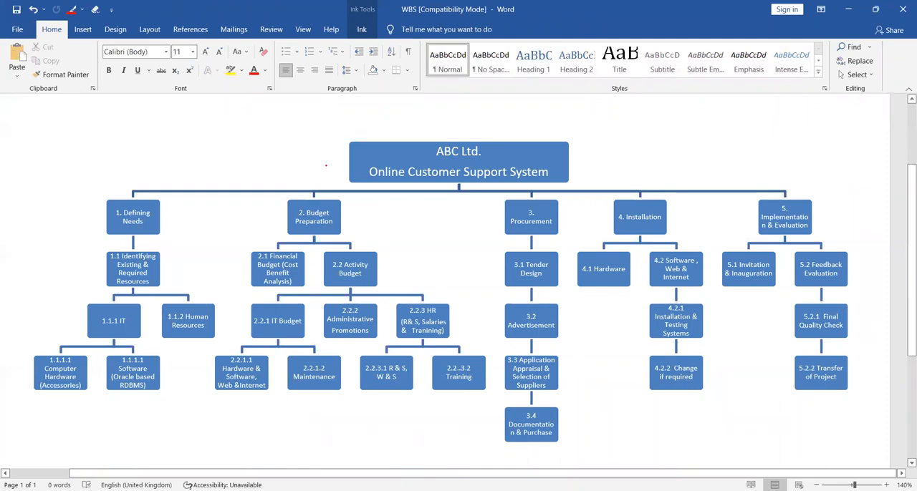
Step: Underline and loop the ABC Ltd. title in red, then write 24/7 beside Budget Preparation
left_click_drag(315, 169, 384, 164)
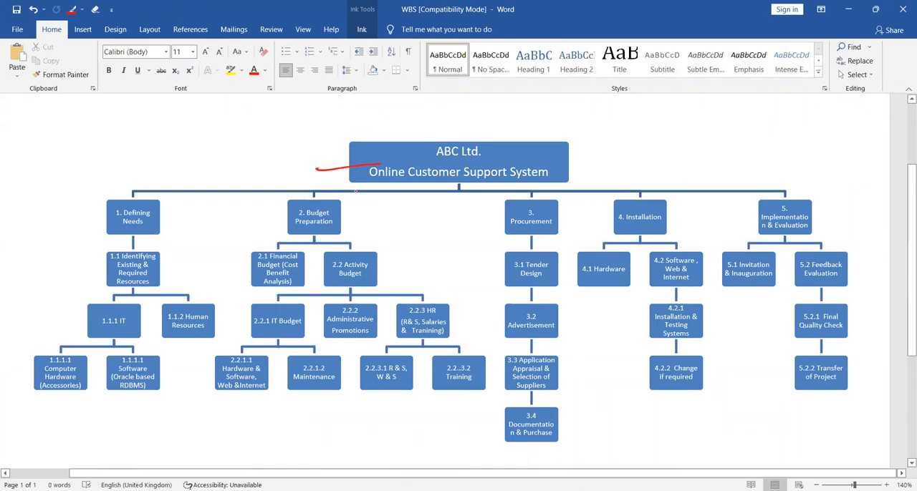
left_click_drag(312, 287, 415, 270)
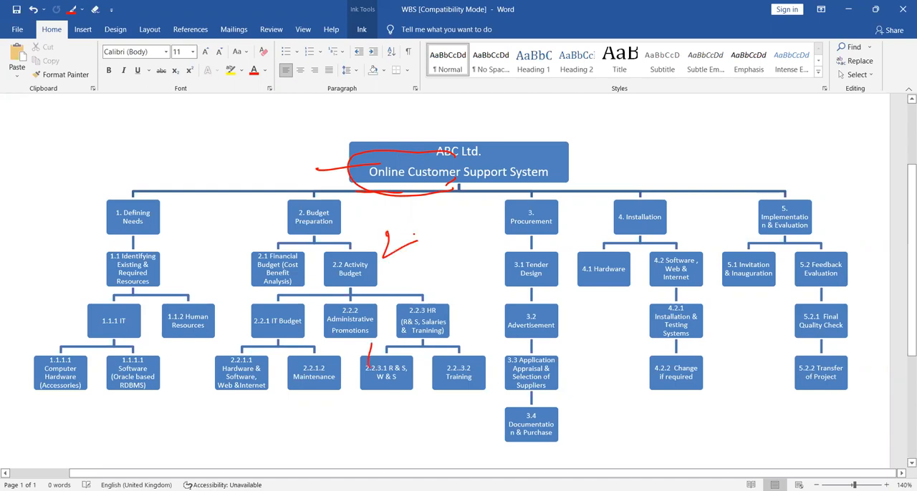
left_click_drag(387, 244, 466, 230)
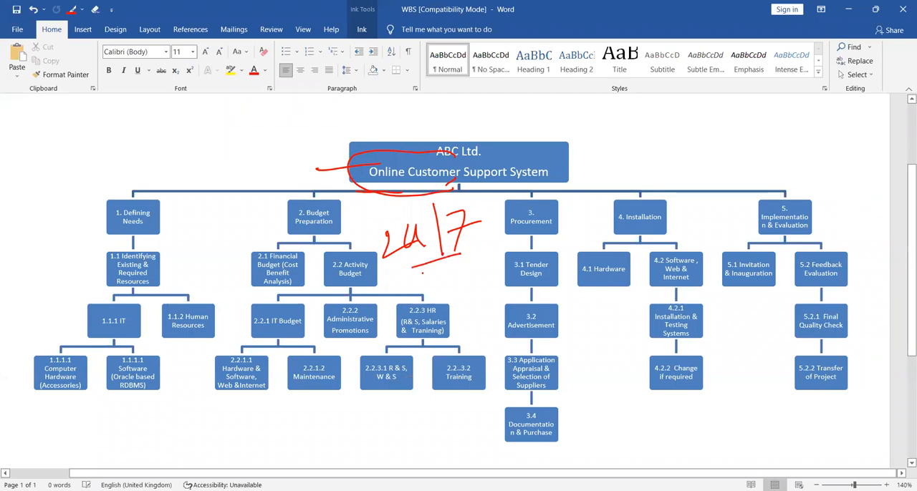
left_click_drag(416, 272, 461, 267)
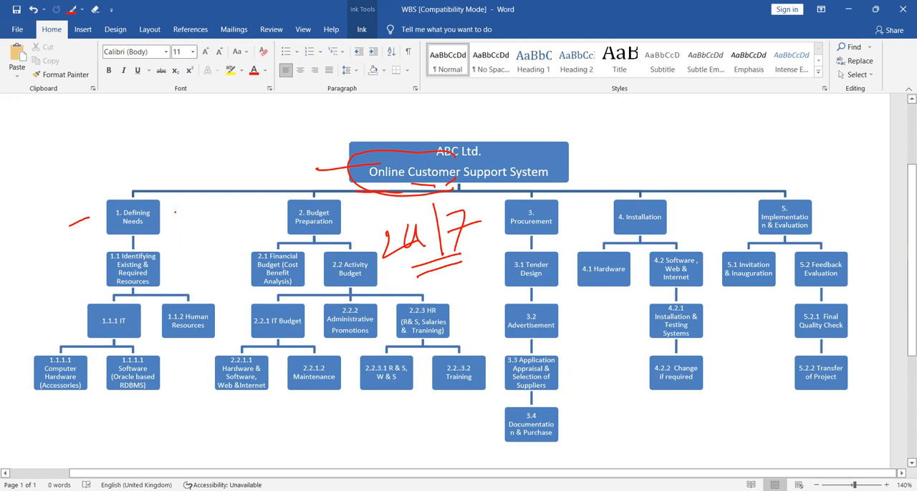
Step: Draw short red strokes to the left of the 1. Defining Needs box
left_click_drag(172, 214, 195, 204)
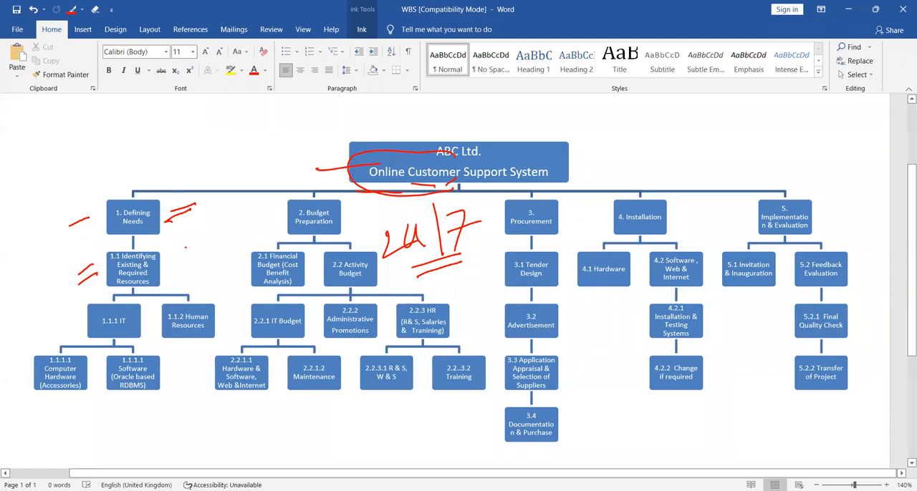
Step: Draw a red arrow toward box 1.1 and strokes near 1.1.1 and 2.2.1.1 Hardware & Software
left_click_drag(165, 275, 198, 251)
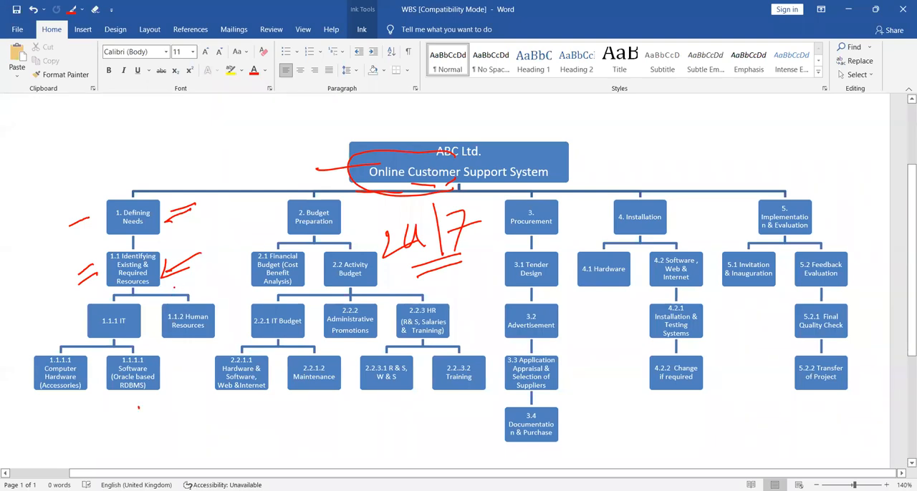
left_click_drag(160, 286, 226, 269)
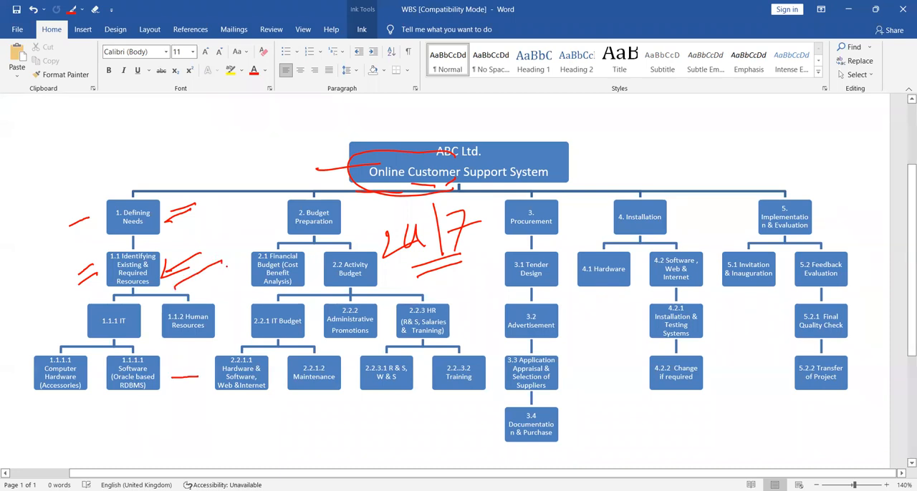
left_click_drag(172, 279, 229, 258)
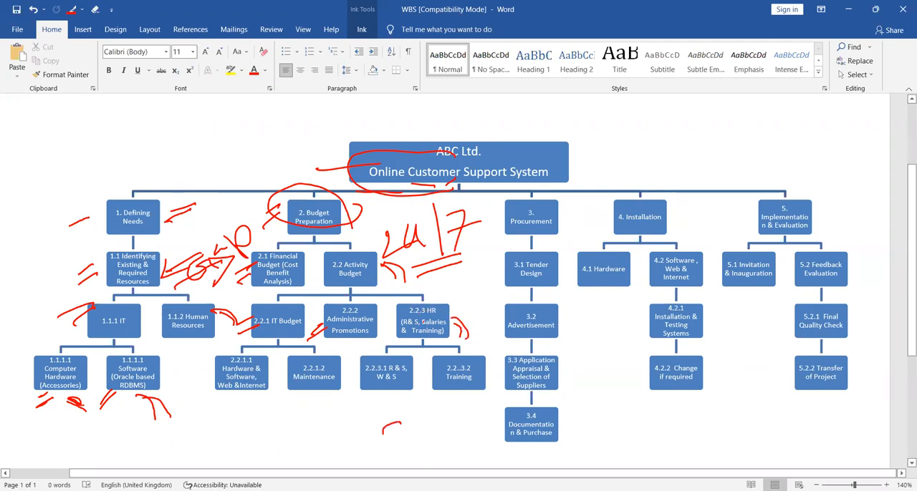
Step: Draw a red circle around the 2.2.3 HR (R&S, Salaries & Training) box
left_click_drag(402, 298, 430, 318)
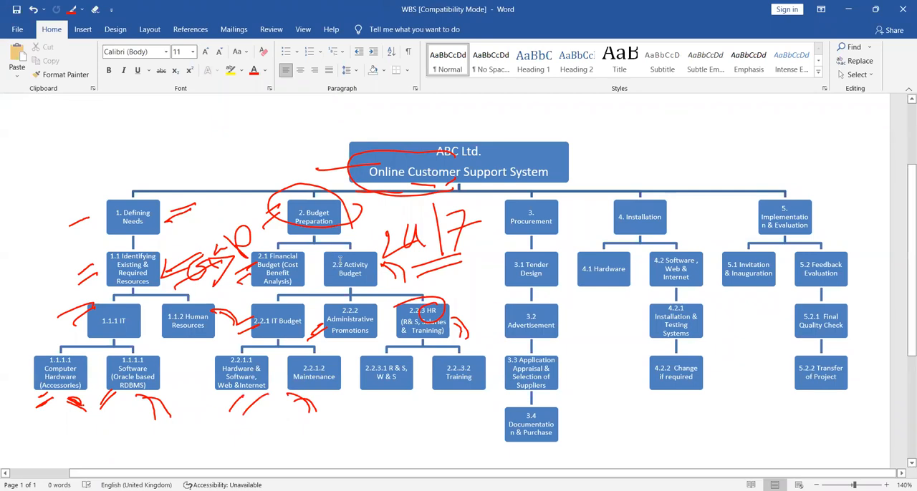
mouse_move(138, 162)
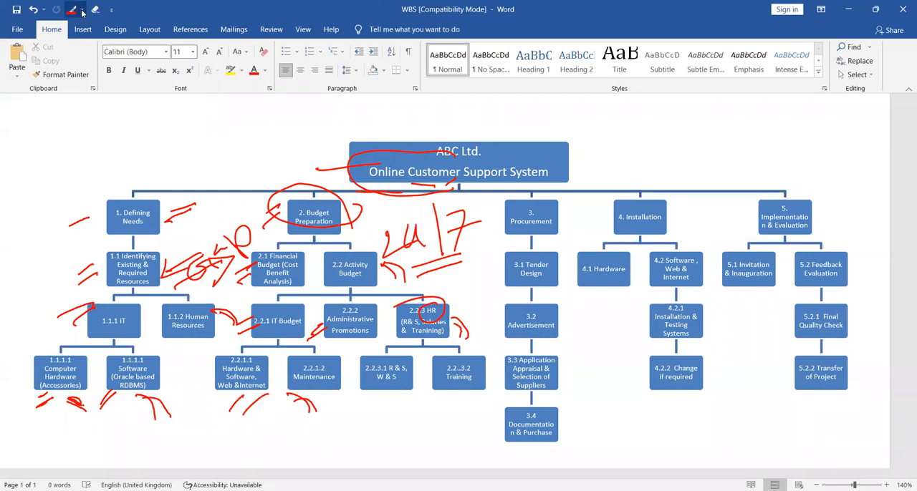
Step: Scribble red ink loops under the 2.2.1.1, 2.2.1.2 and 2.2.3.1 boxes
left_click(75, 9)
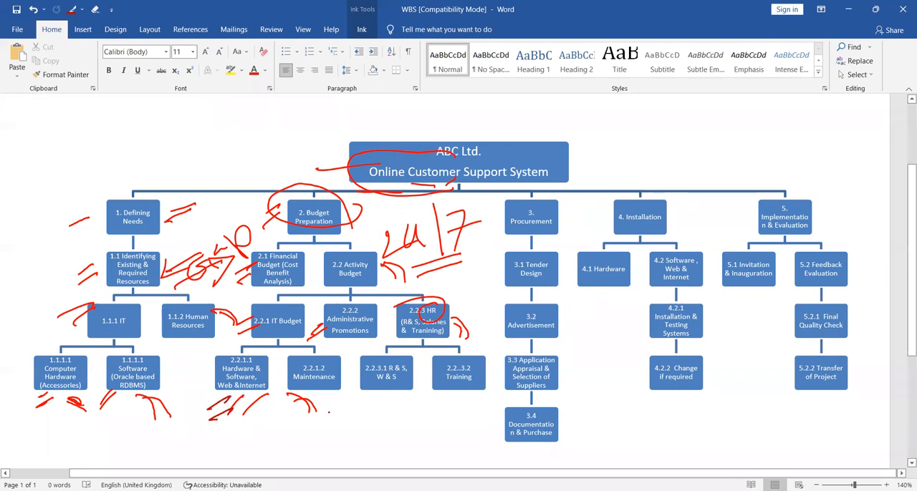
left_click_drag(313, 394, 332, 430)
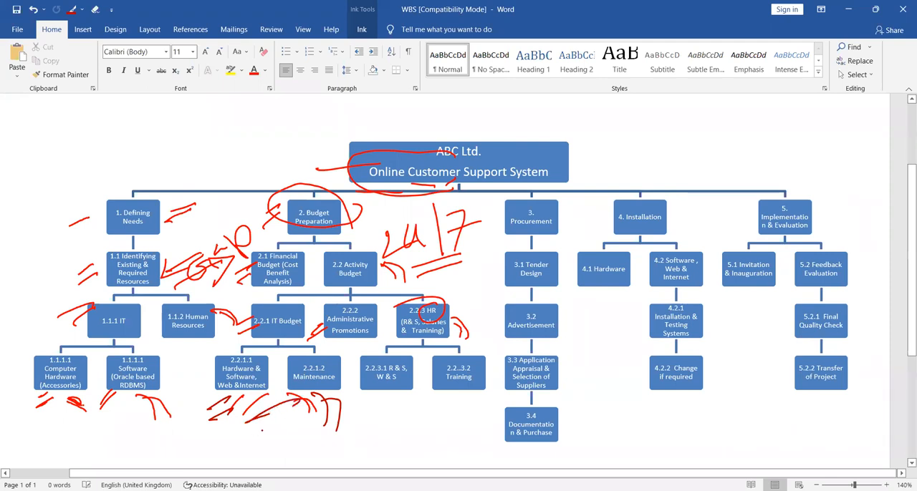
left_click_drag(255, 432, 301, 410)
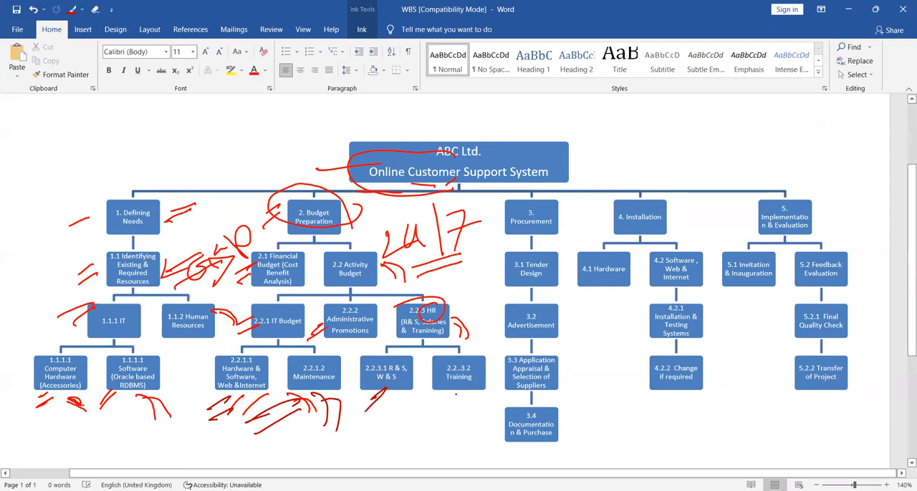
left_click_drag(423, 390, 466, 423)
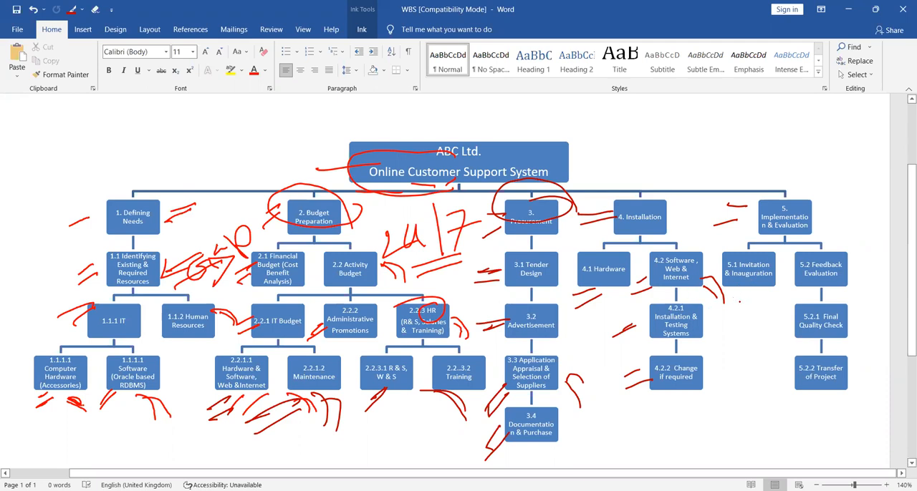
Step: Loop 5.2 Feedback Evaluation in red and handwrite letters beside 5.2.1 and 5.2.2
left_click_drag(724, 316, 759, 298)
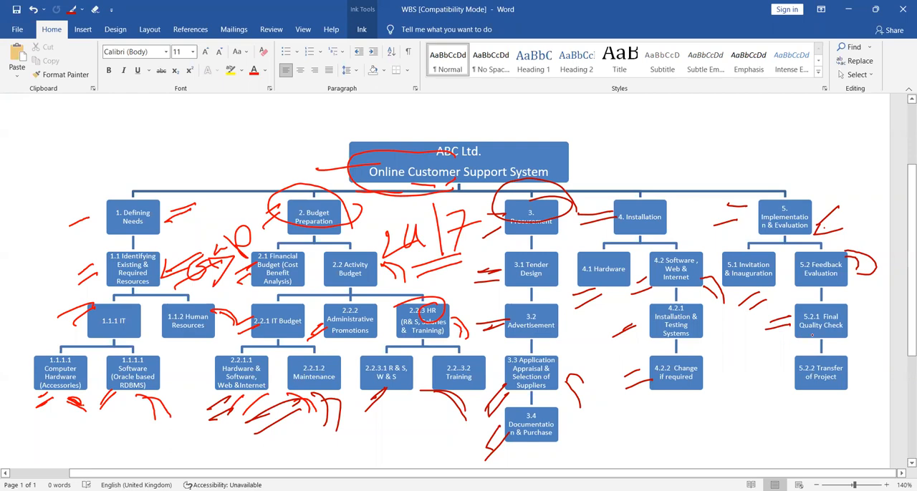
left_click_drag(716, 330, 742, 361)
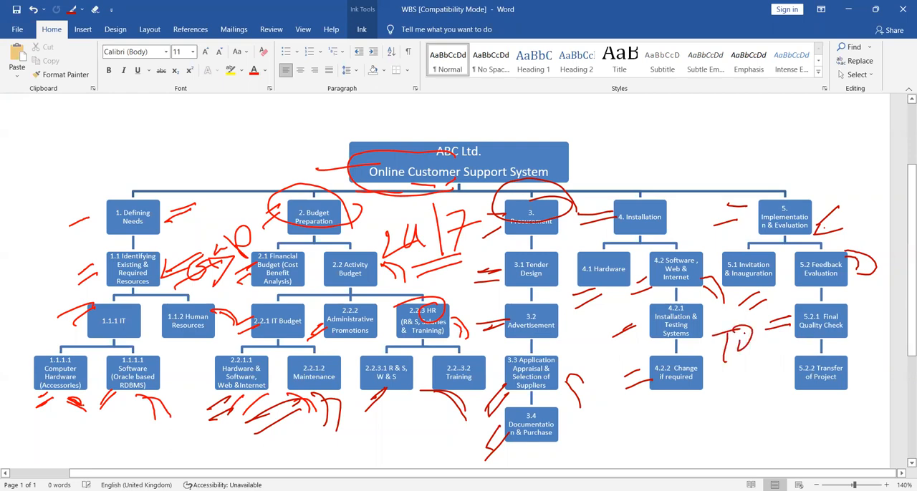
left_click_drag(738, 344, 781, 344)
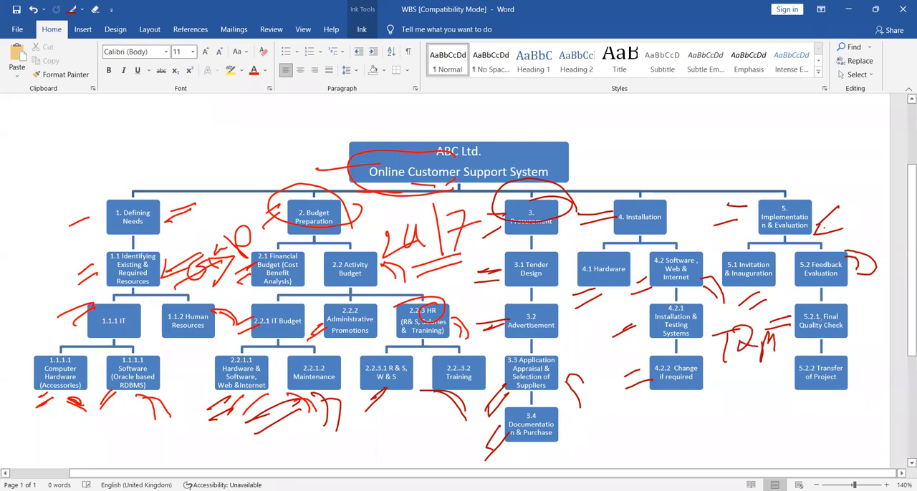